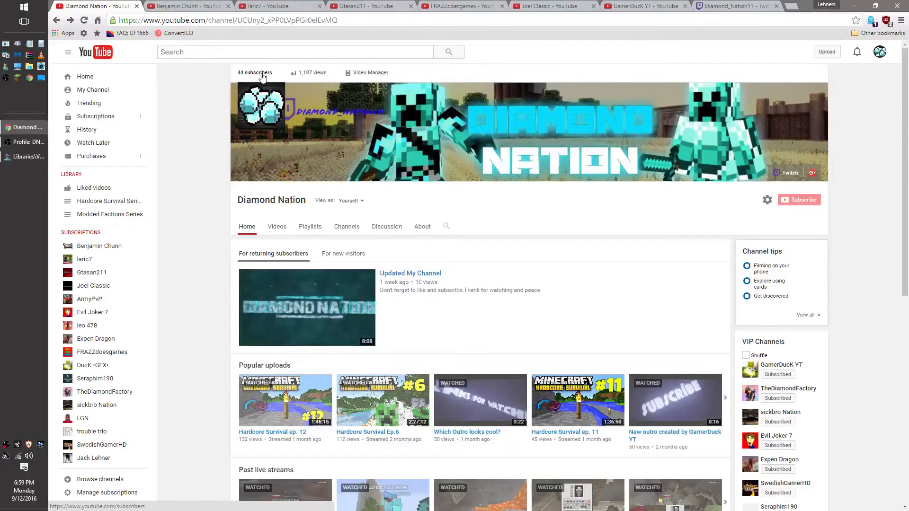
- Show the 44-subscriber list in Creator Studio and preview one subscriber's card
click(254, 73)
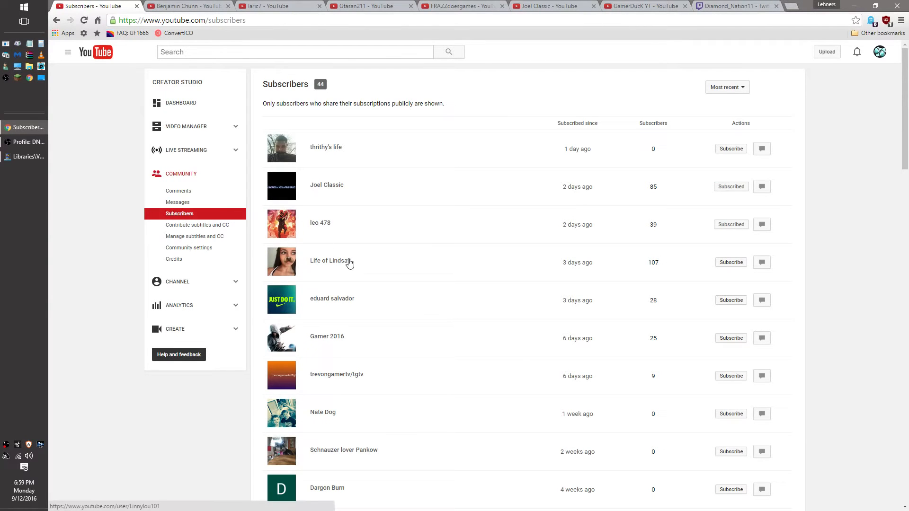
mouse_move(330, 260)
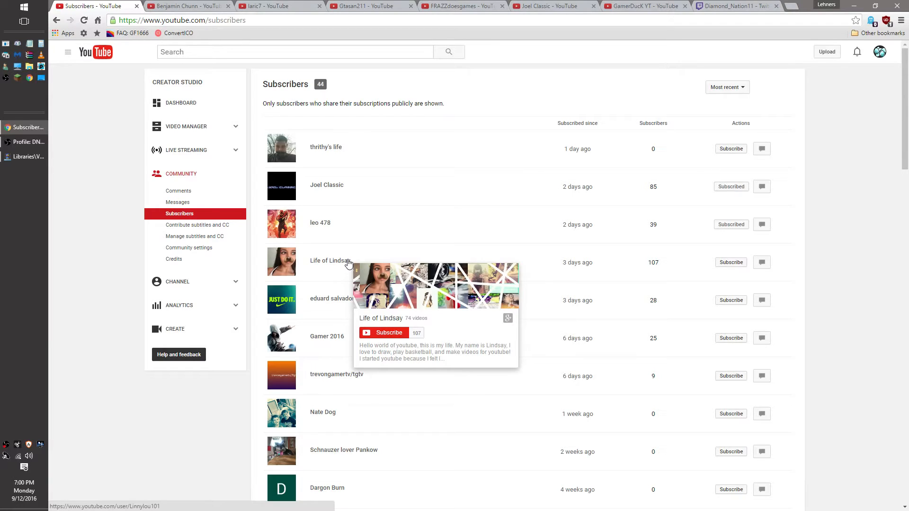
mouse_move(307, 190)
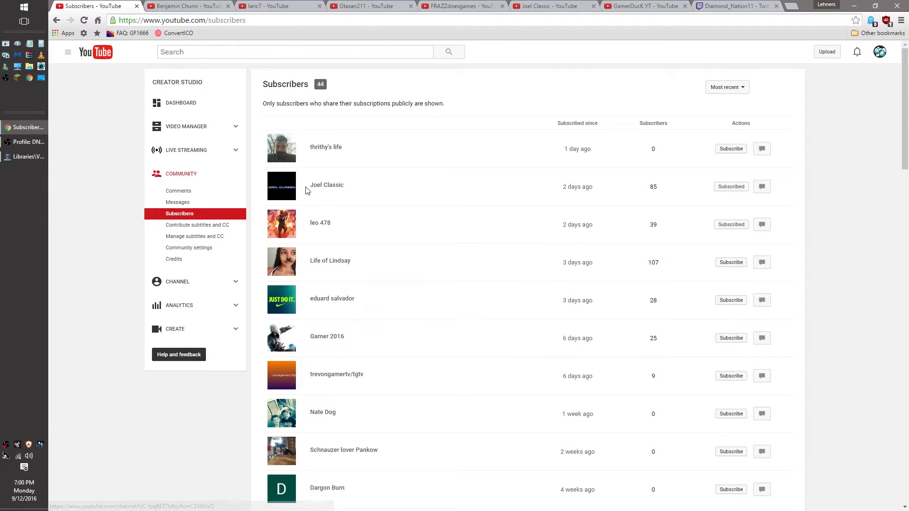
click(325, 147)
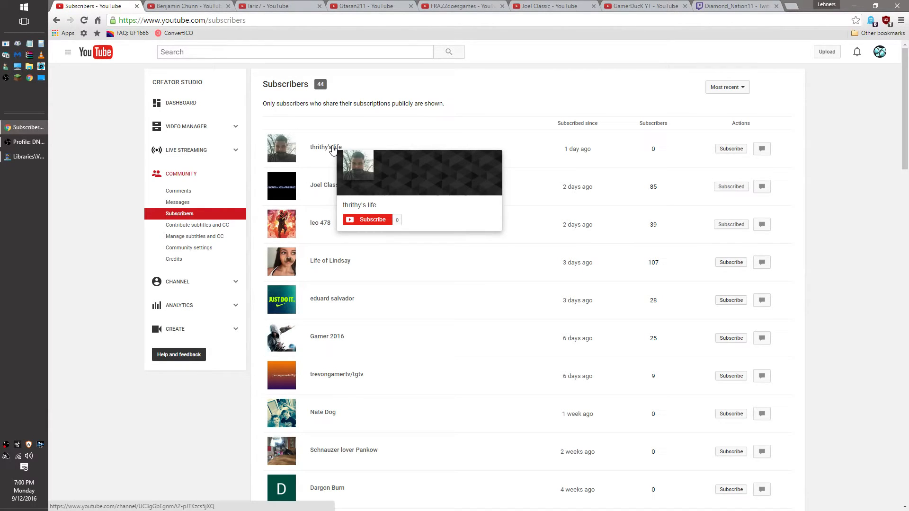
mouse_move(381, 198)
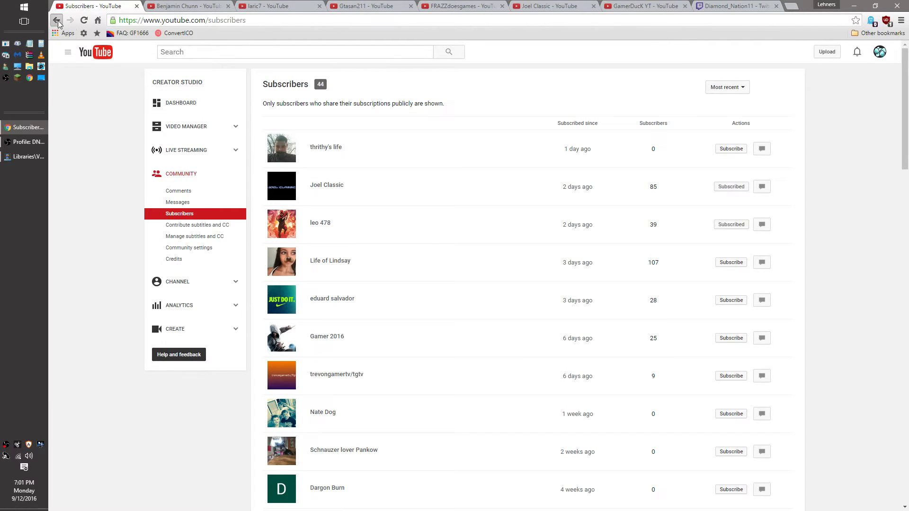
- Go back to the Diamond Nation channel home page with its banner and uploads
click(56, 20)
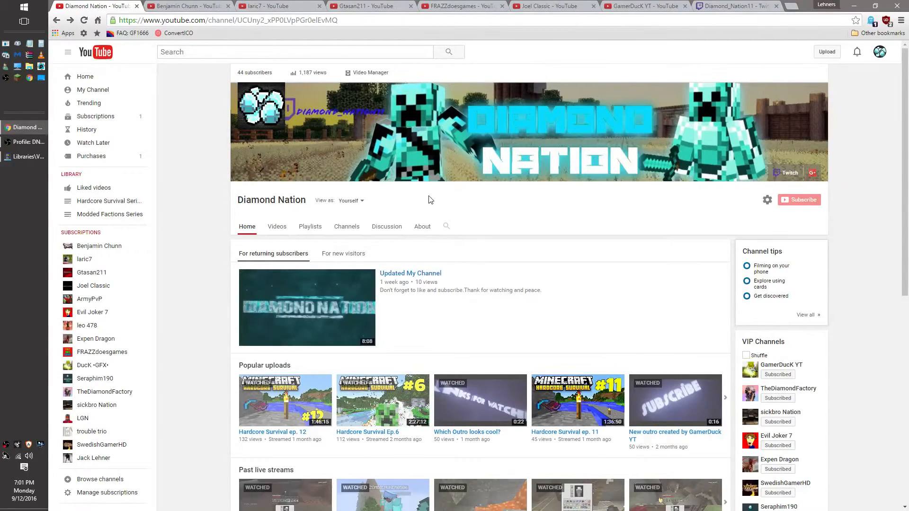
mouse_move(428, 201)
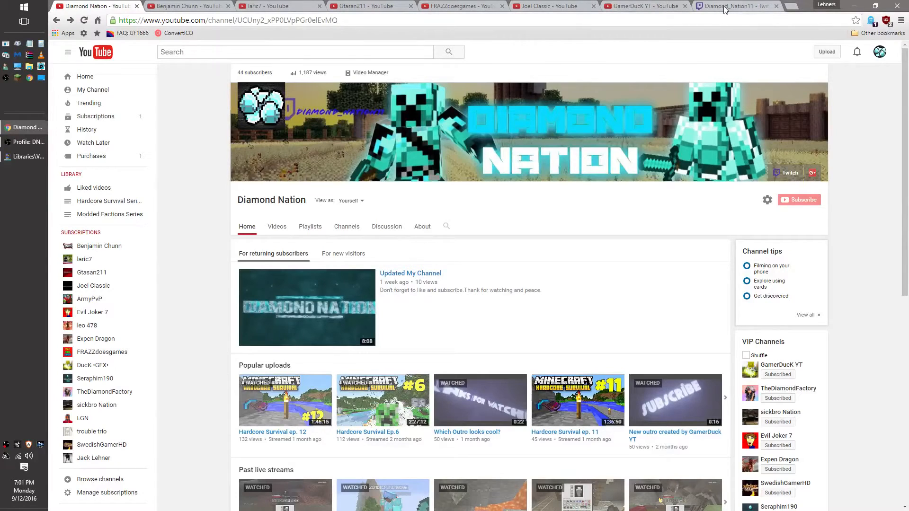
- Switch to the Diamond_Nation11 Twitch profile showing its banner and no past broadcasts
click(737, 6)
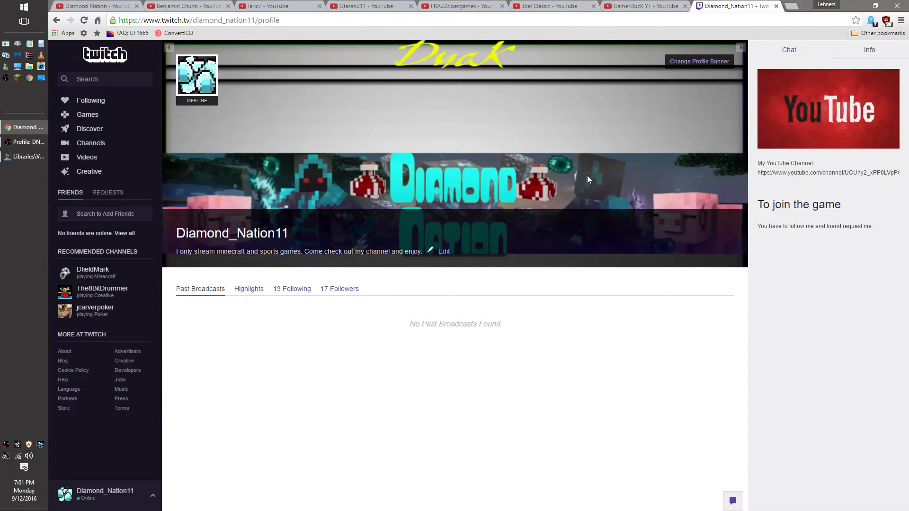
mouse_move(625, 4)
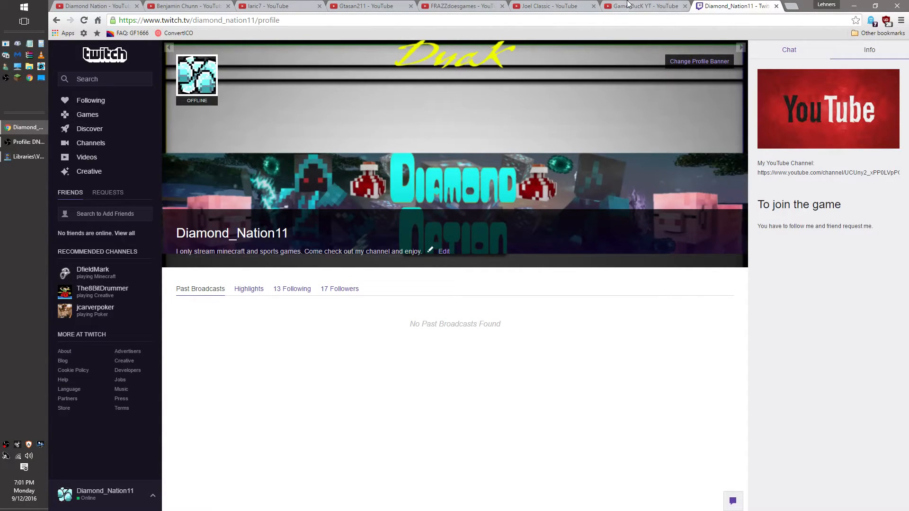
- Switch to the GamerDucK YT channel home page for its shoutout
click(645, 6)
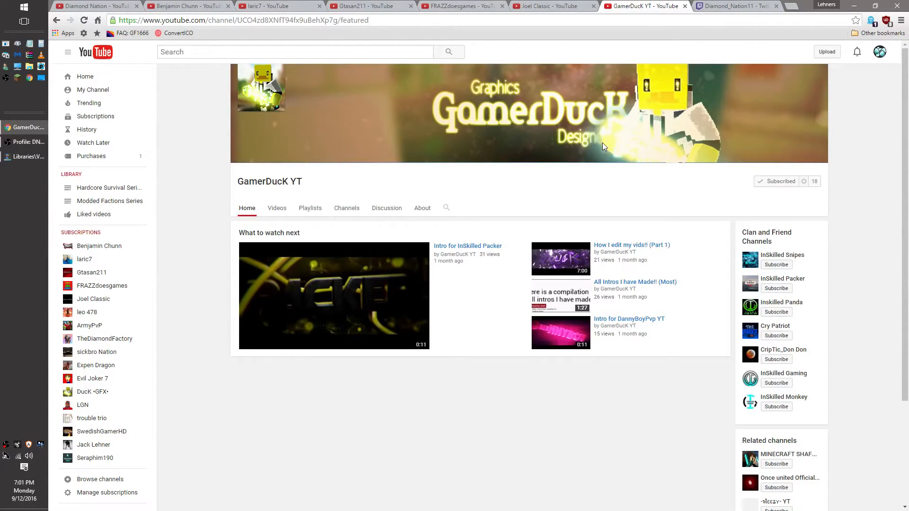
mouse_move(579, 121)
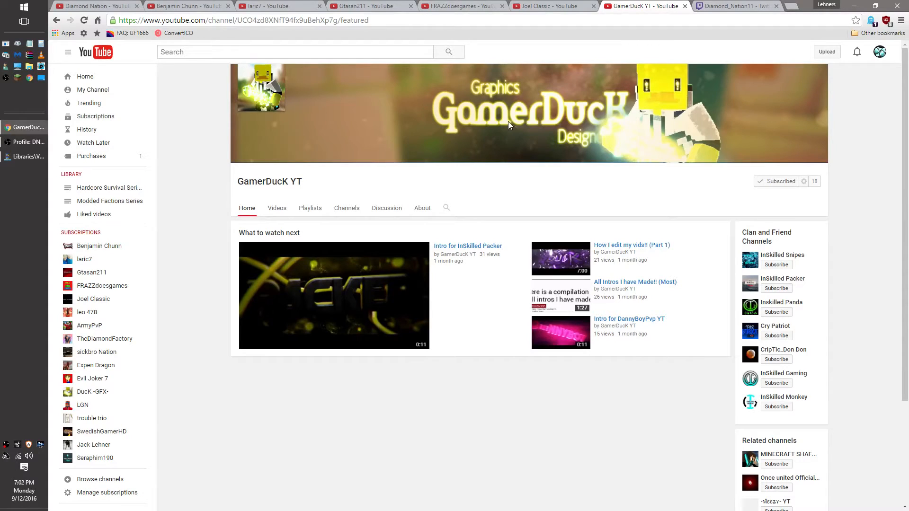
mouse_move(733, 124)
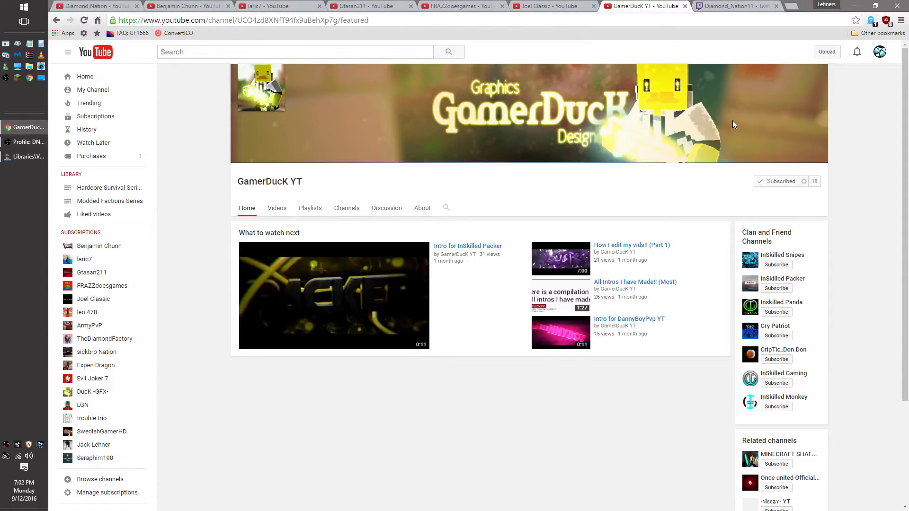
mouse_move(739, 122)
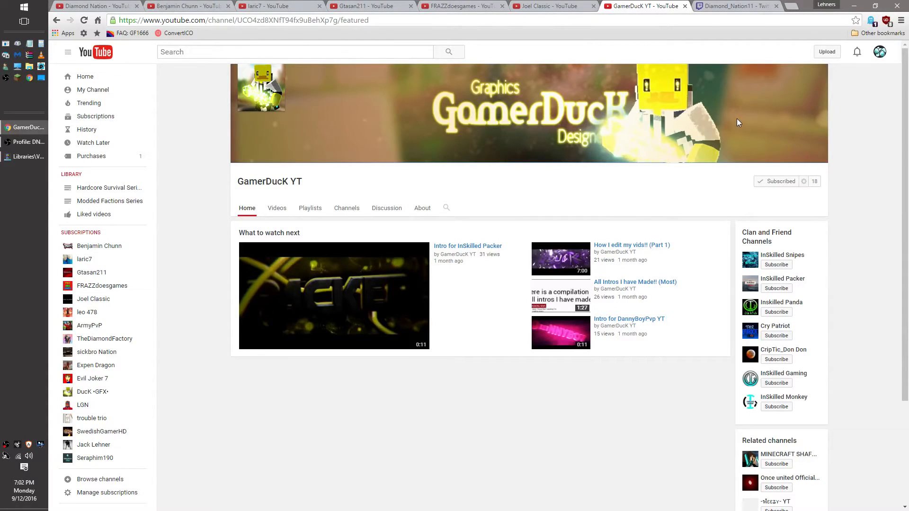
mouse_move(884, 107)
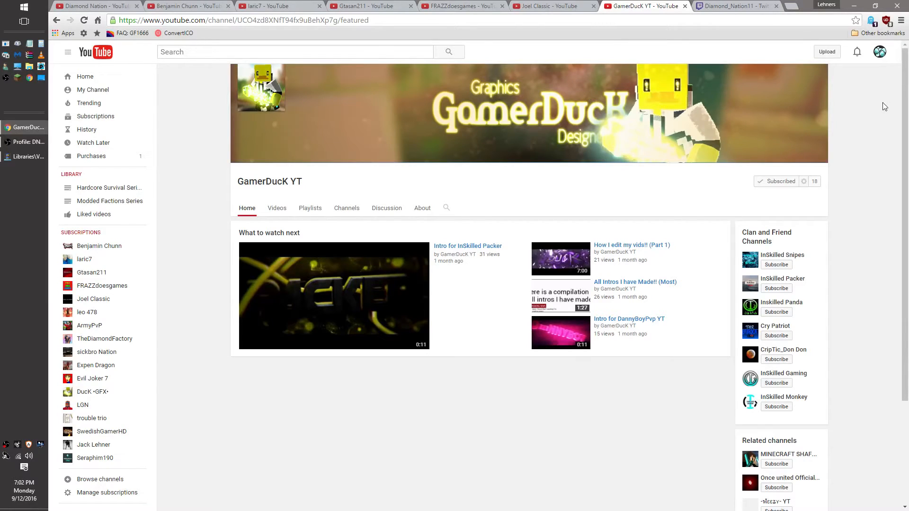
mouse_move(825, 204)
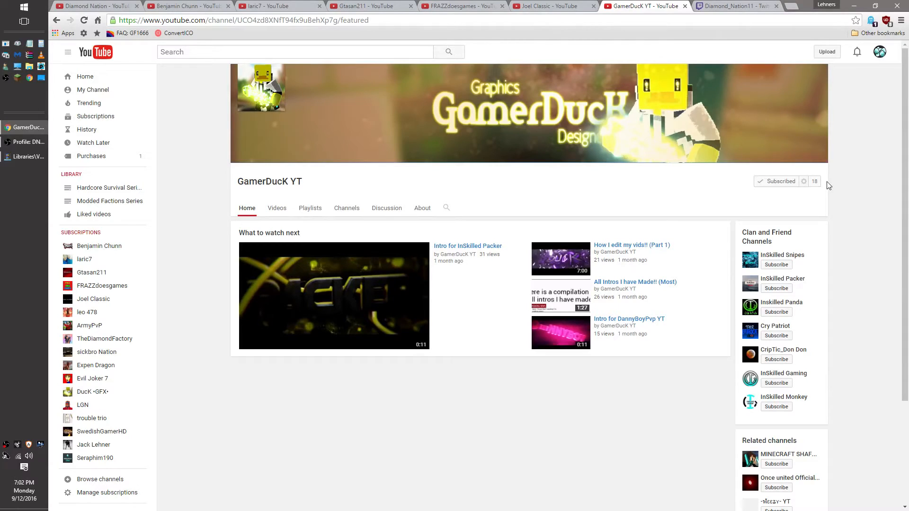
mouse_move(827, 190)
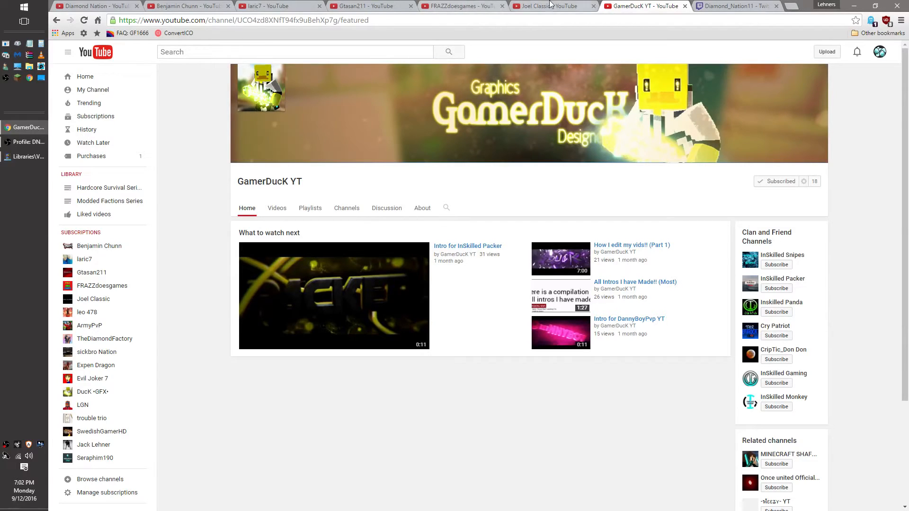
- Switch to the Joel Classic channel home page with its popular uploads
click(545, 6)
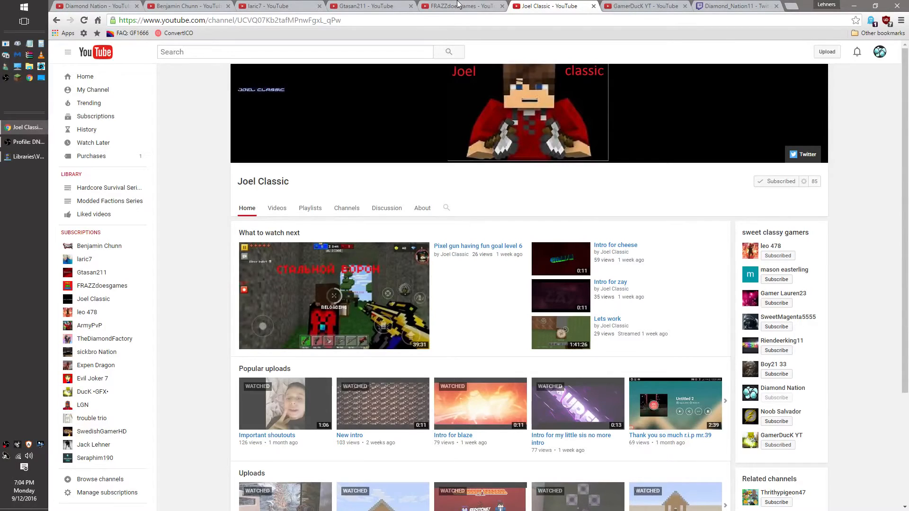
- Switch to the FRAZZdoesgames channel home page with its recent uploads
click(461, 6)
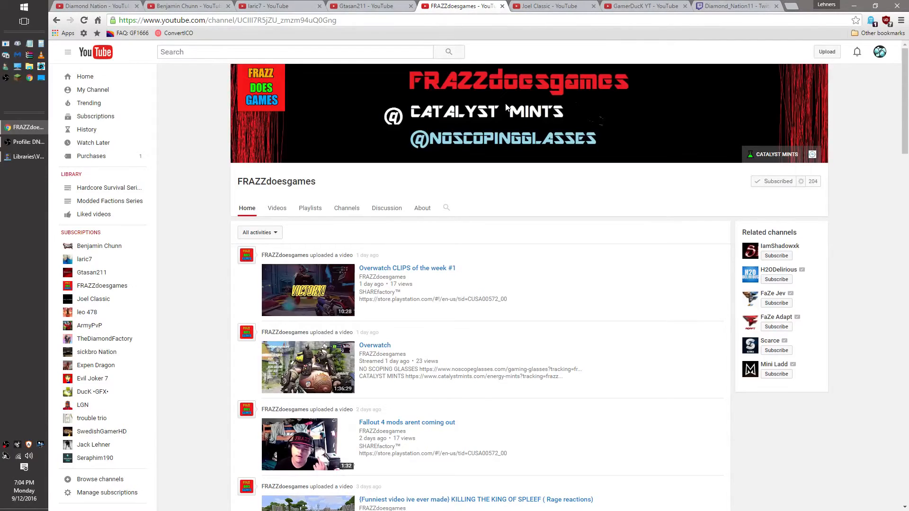
mouse_move(500, 120)
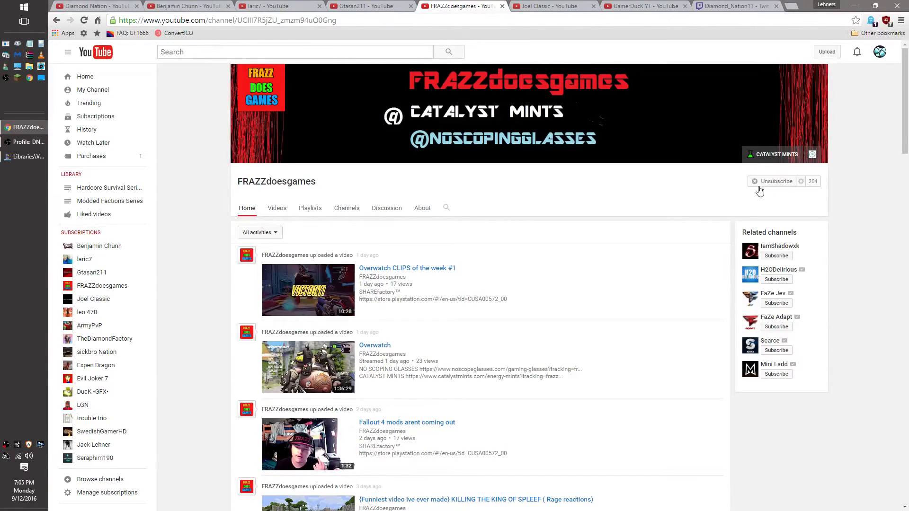
- Select an item on the FRAZZdoesgames channel page, leaving the page as is
click(775, 181)
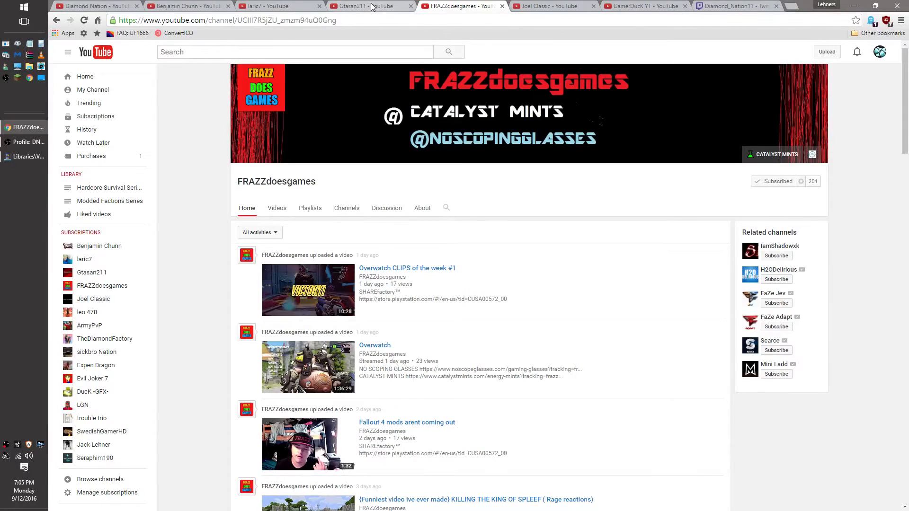
mouse_move(371, 5)
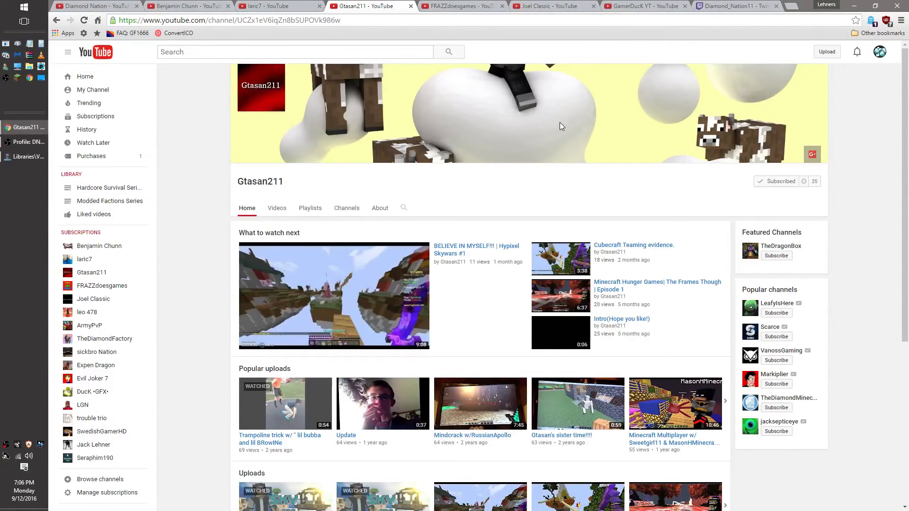
mouse_move(663, 123)
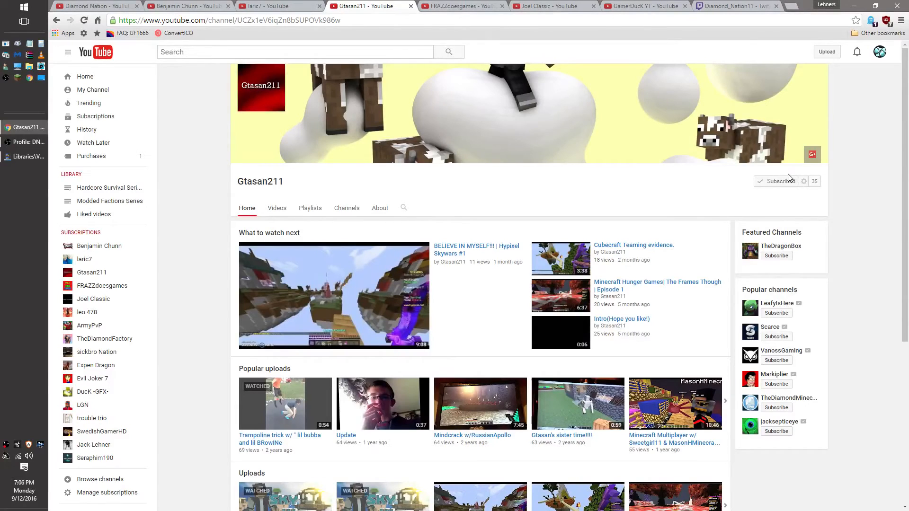
- Show the Gtasan211 channel briefly, then switch to the laric7 channel home page
click(776, 181)
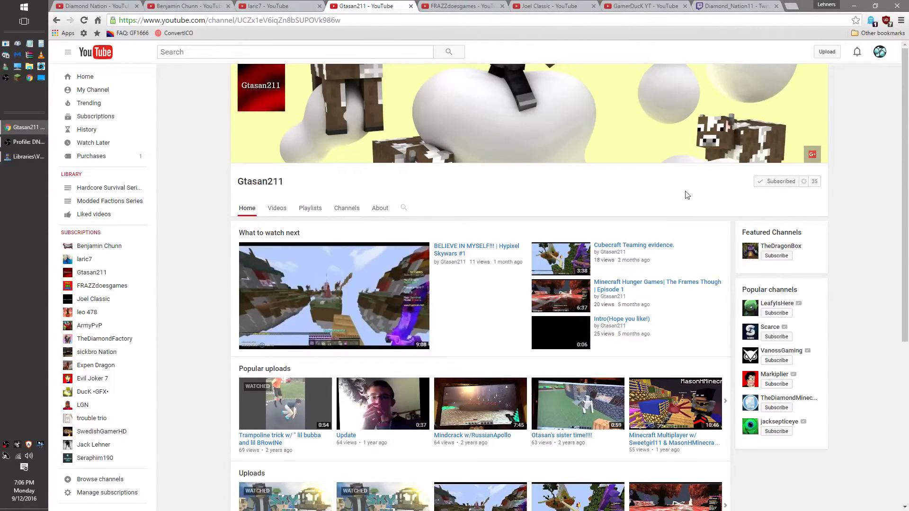
click(272, 6)
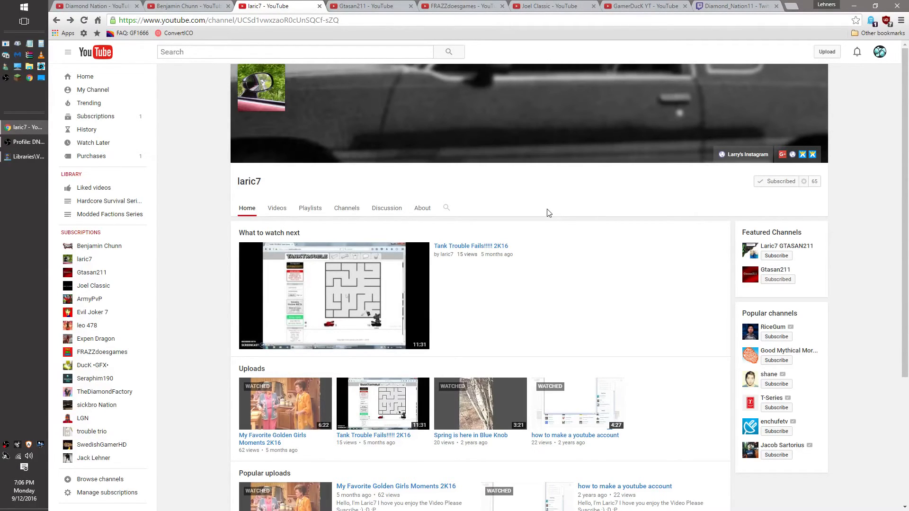
mouse_move(637, 37)
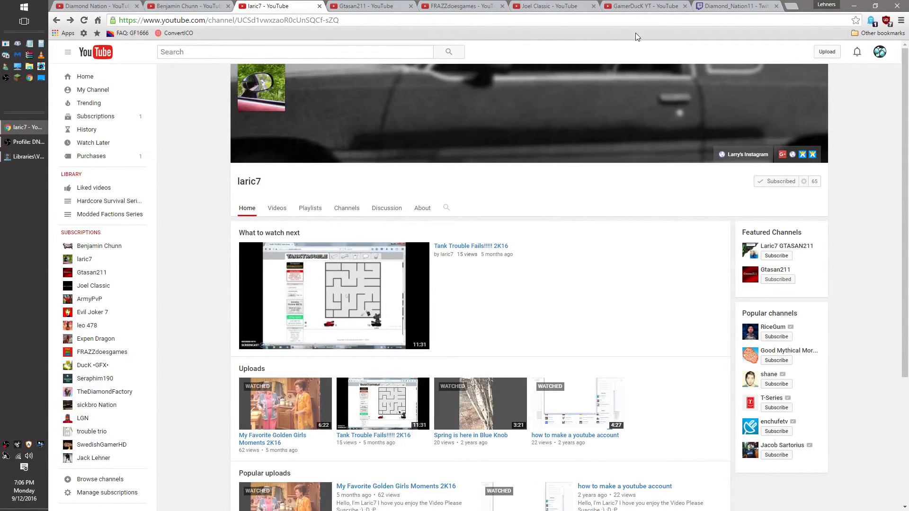
mouse_move(548, 6)
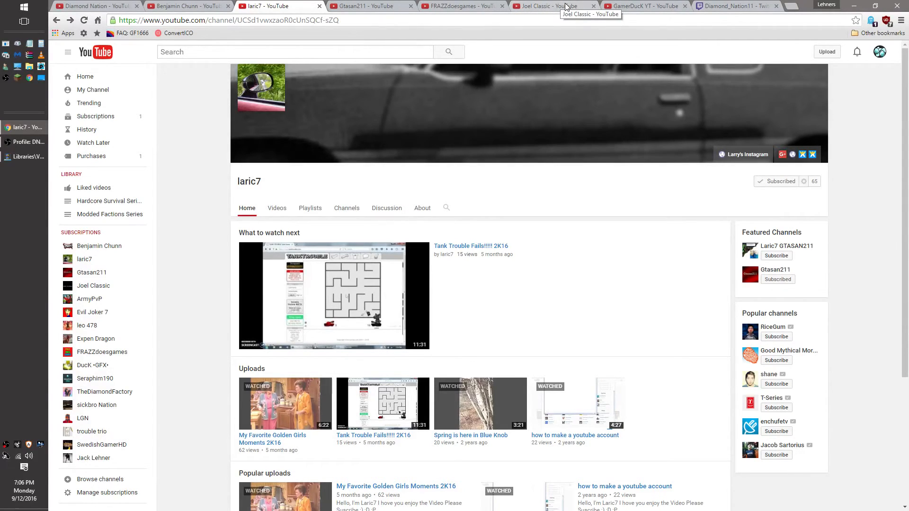
mouse_move(574, 32)
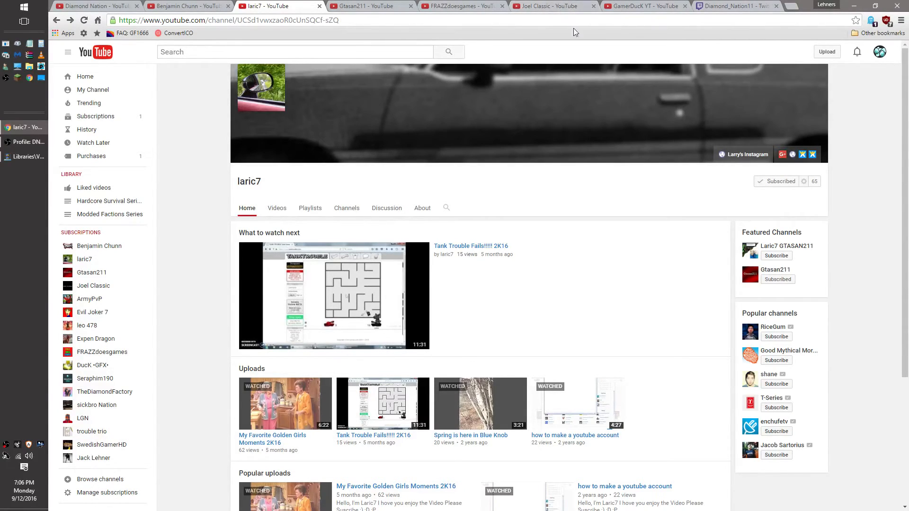
mouse_move(575, 66)
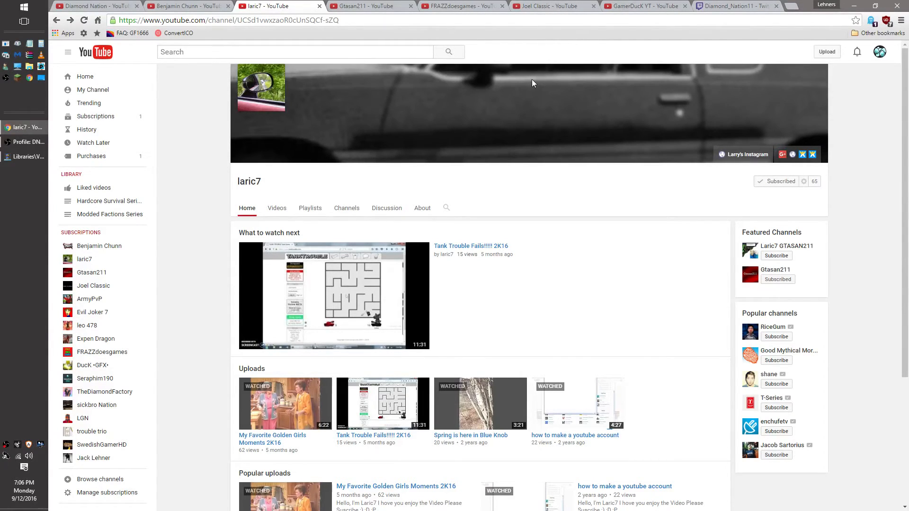
mouse_move(497, 85)
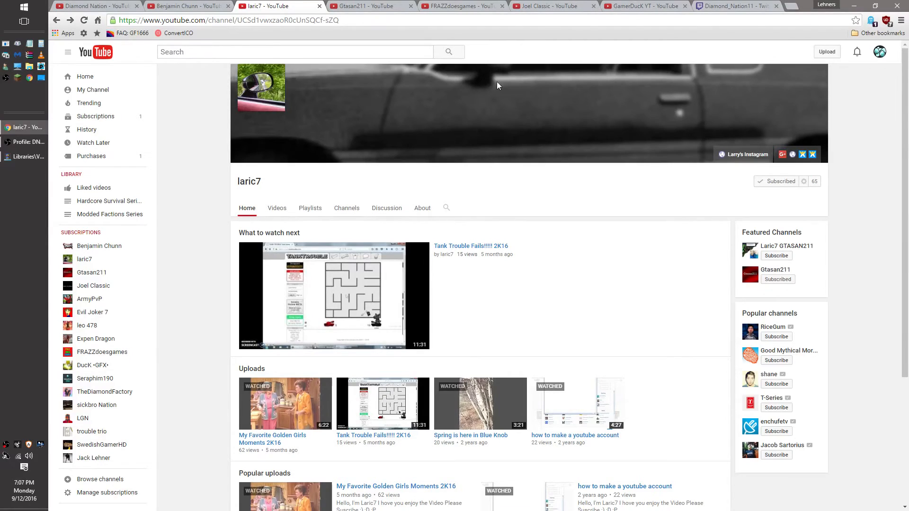
mouse_move(470, 109)
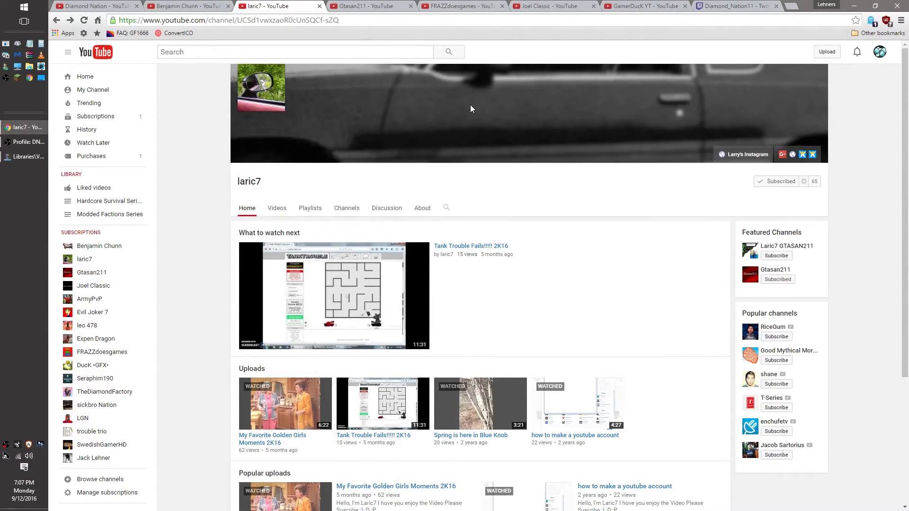
mouse_move(532, 193)
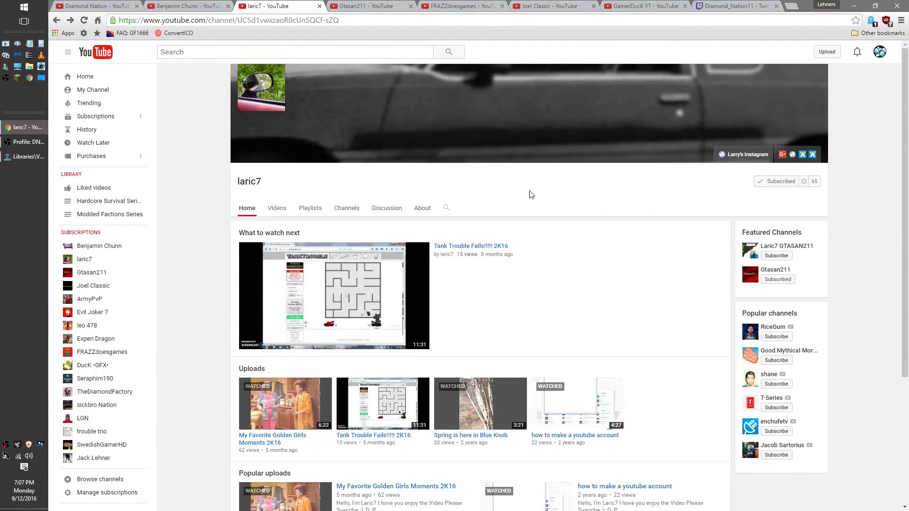
mouse_move(525, 197)
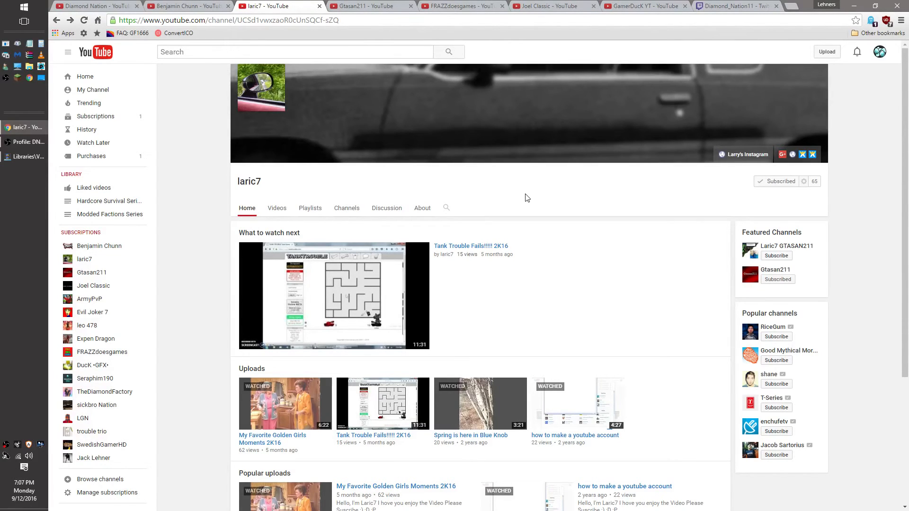
mouse_move(521, 195)
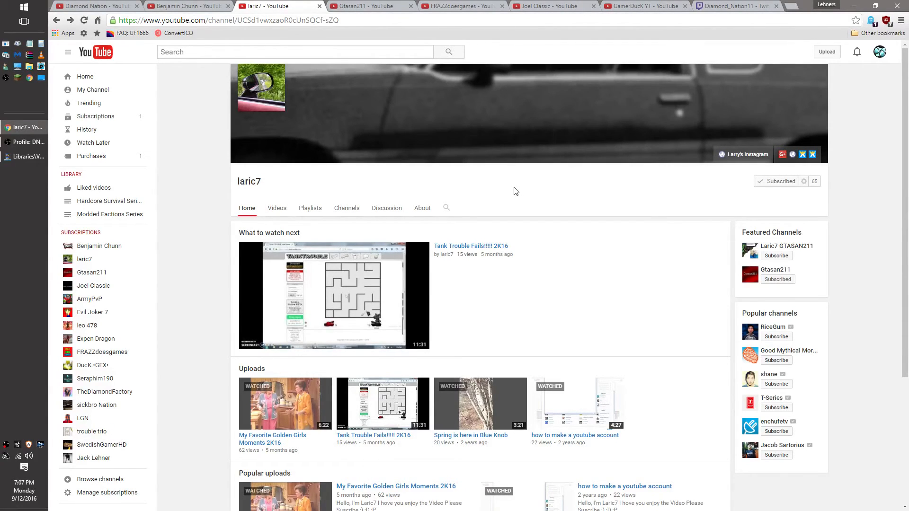
mouse_move(510, 187)
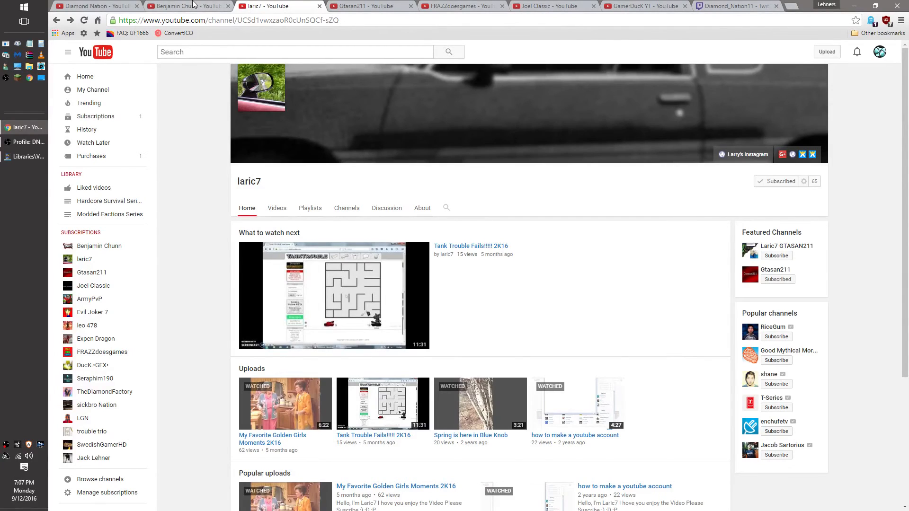
- Switch to the Benjamin Chunn channel page and look through its uploads
click(186, 6)
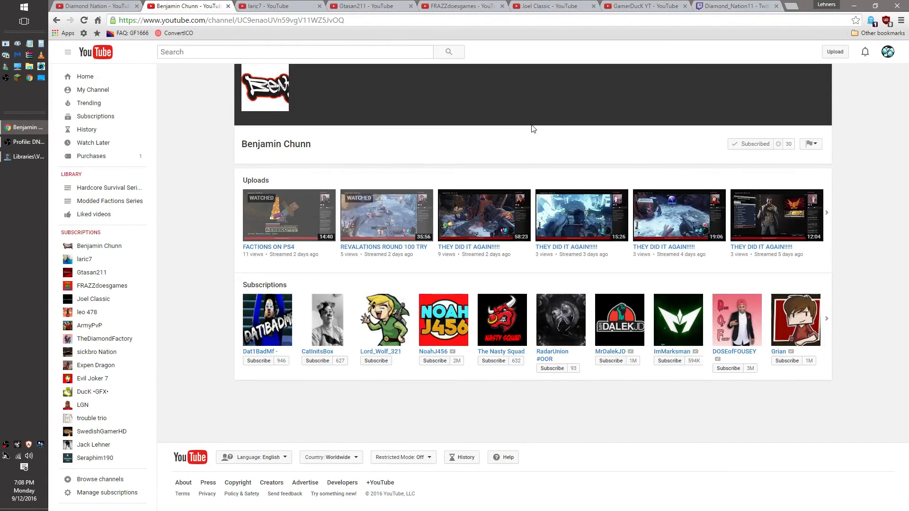
mouse_move(551, 121)
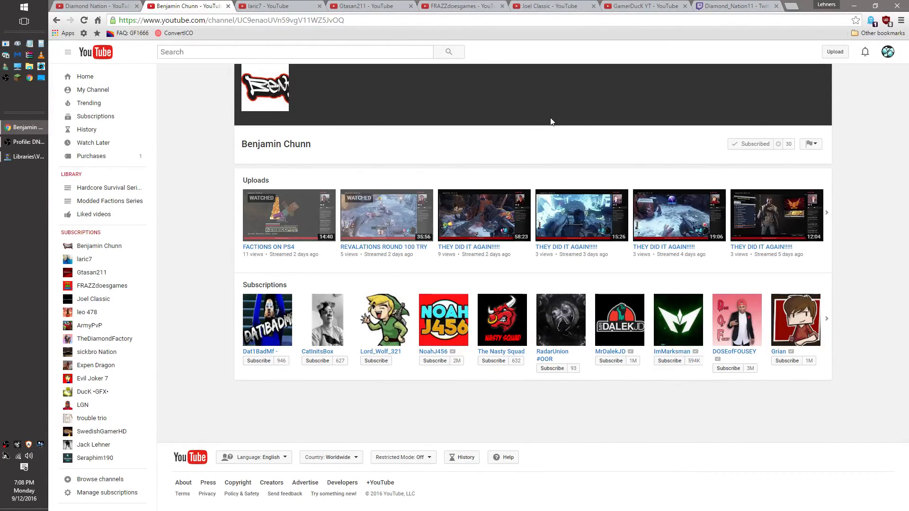
mouse_move(554, 126)
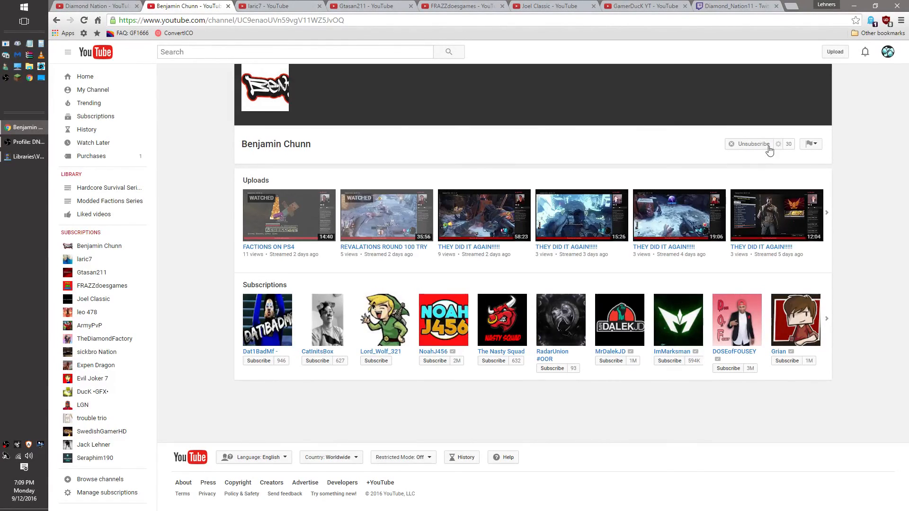
click(751, 144)
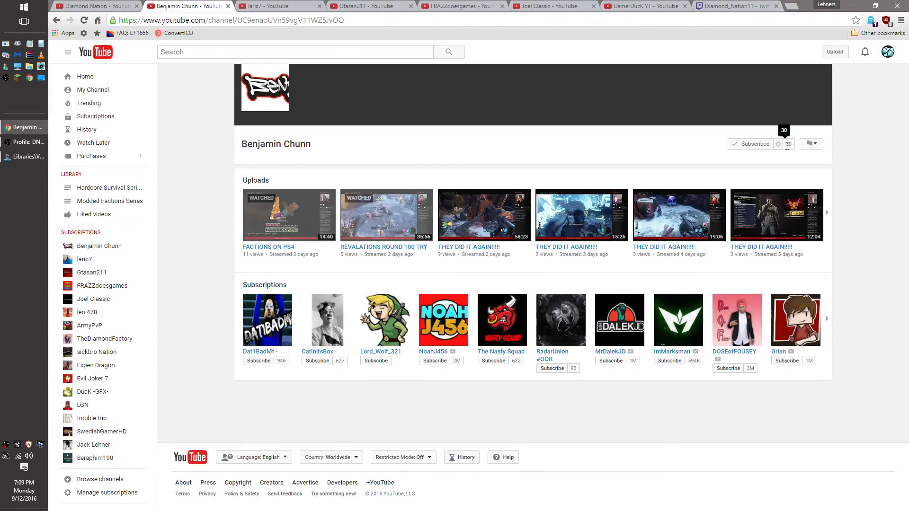
mouse_move(516, 123)
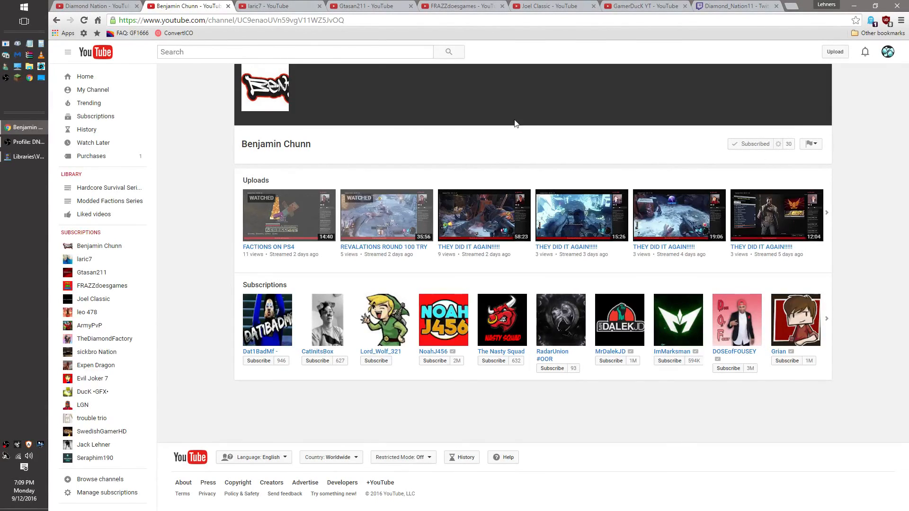
mouse_move(407, 124)
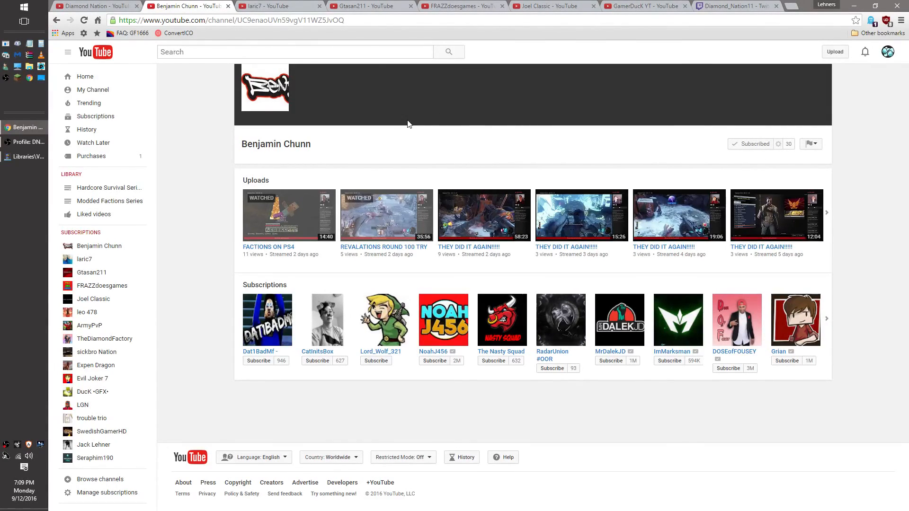
mouse_move(440, 129)
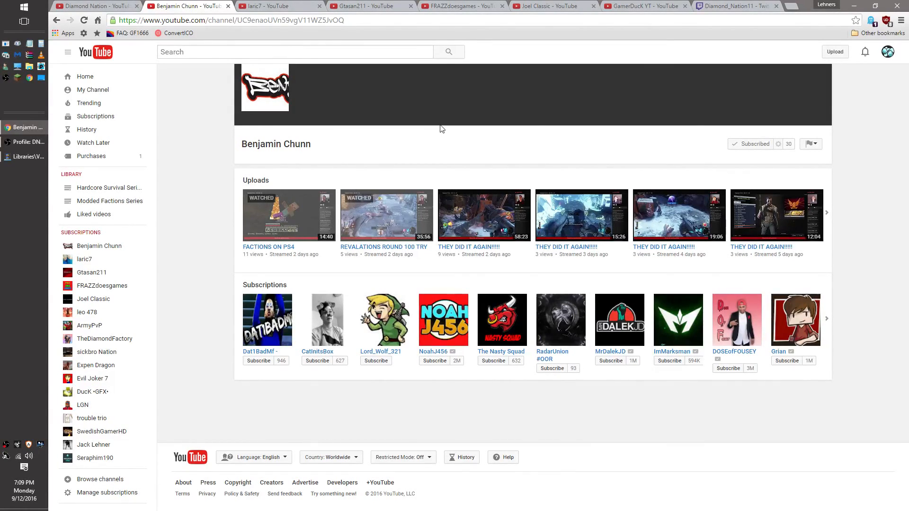
mouse_move(422, 110)
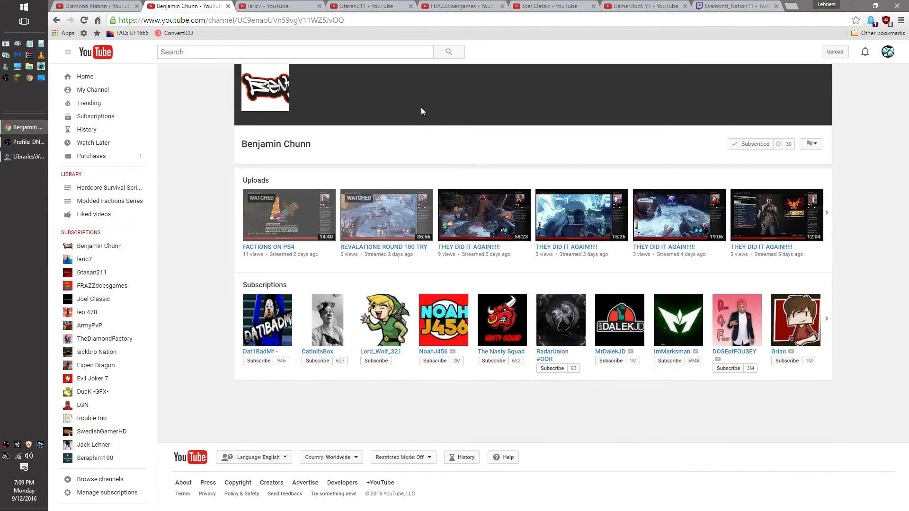
- Finish back on the Diamond Nation channel home page, scrolled slightly down
click(95, 6)
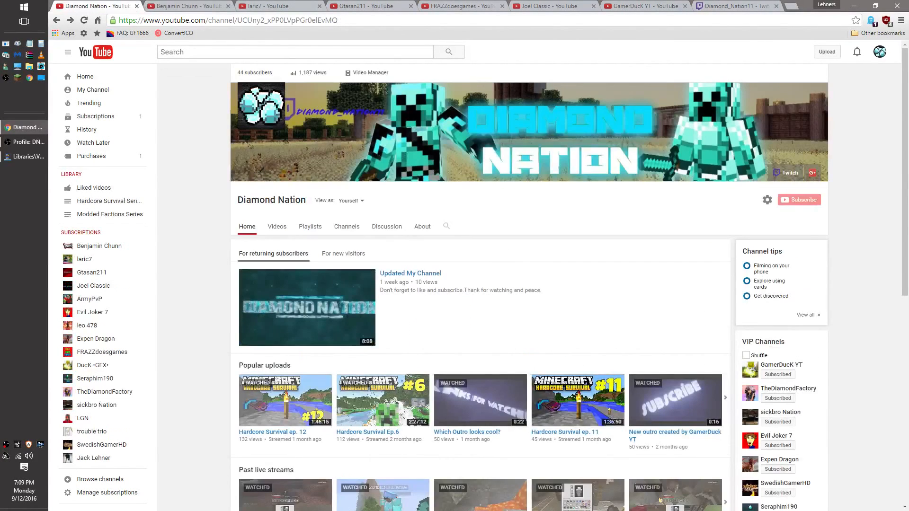
scroll(down, 3)
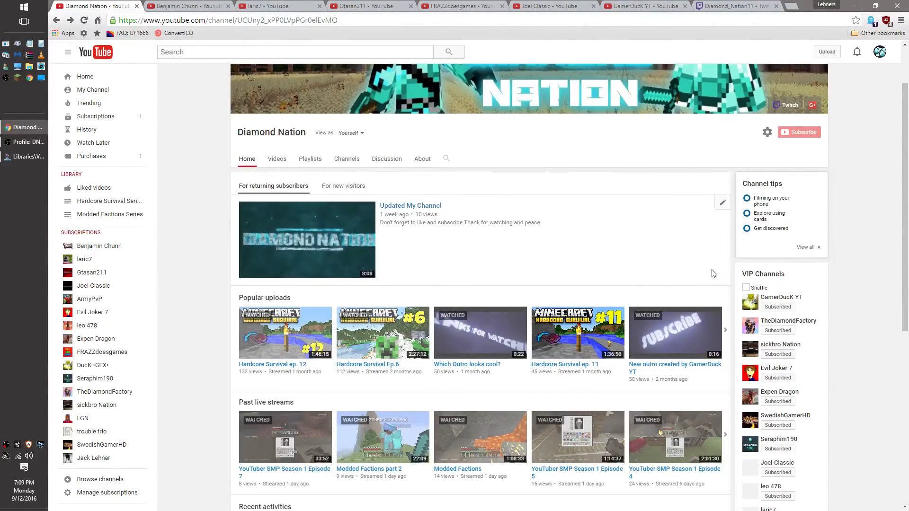